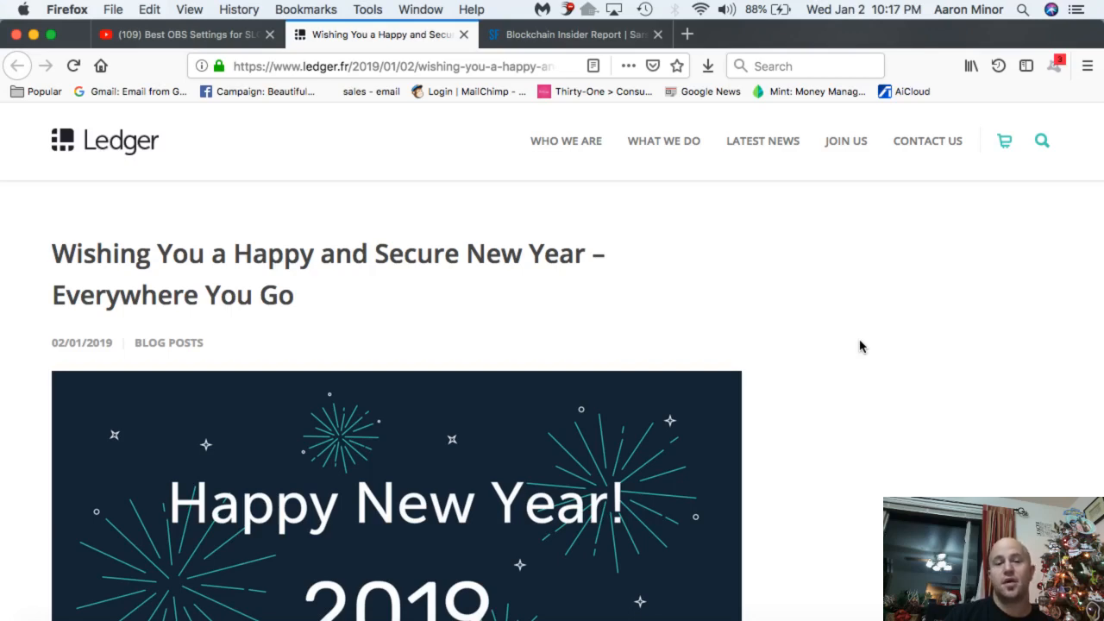
pyautogui.moveTo(712, 310)
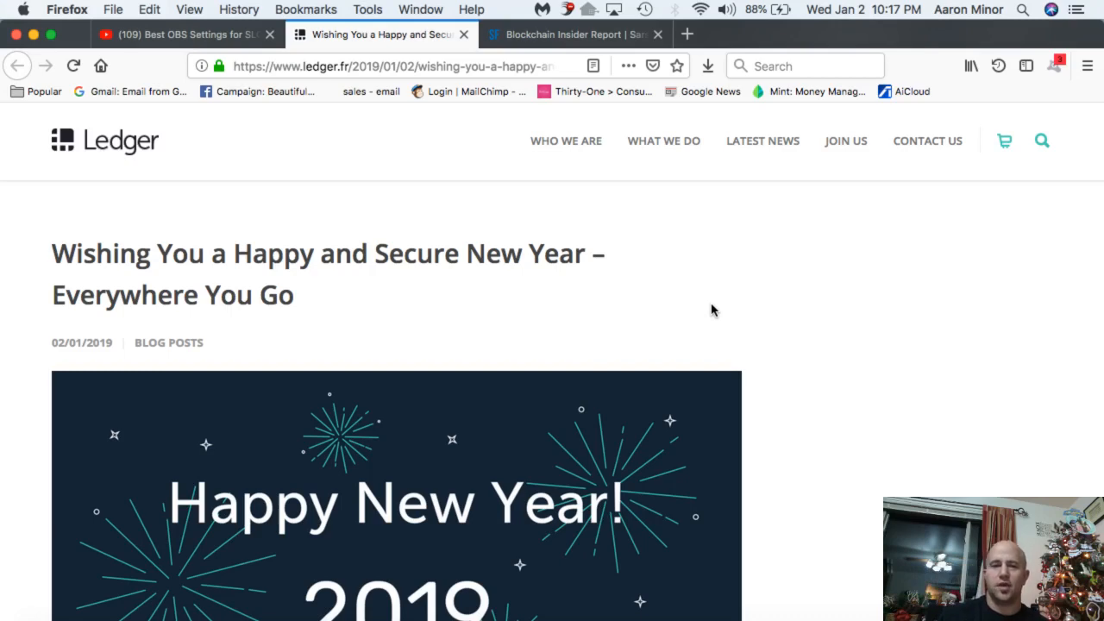
# Scroll the Ledger post past the banner through the 2018–2019 recap and CES plans
pyautogui.scroll(-3)
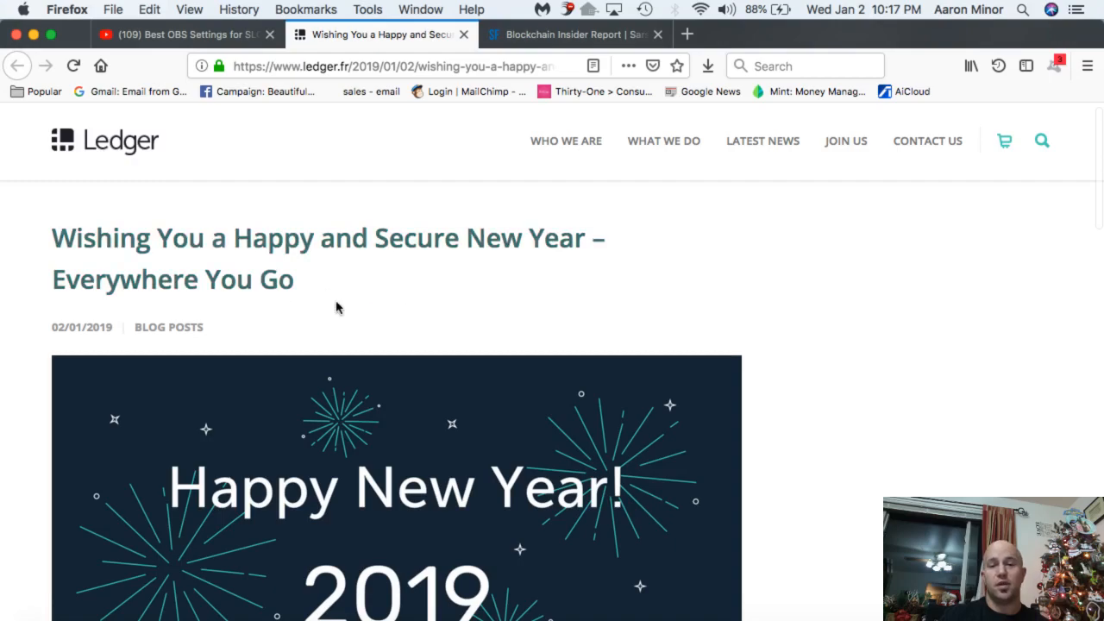
pyautogui.scroll(-3)
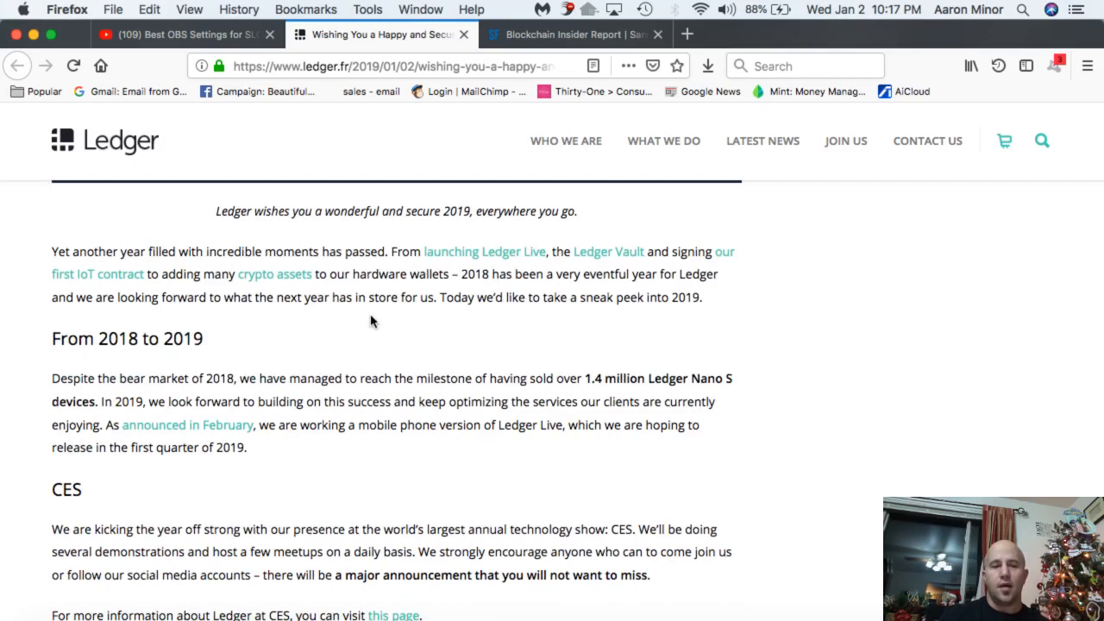
pyautogui.moveTo(338, 291)
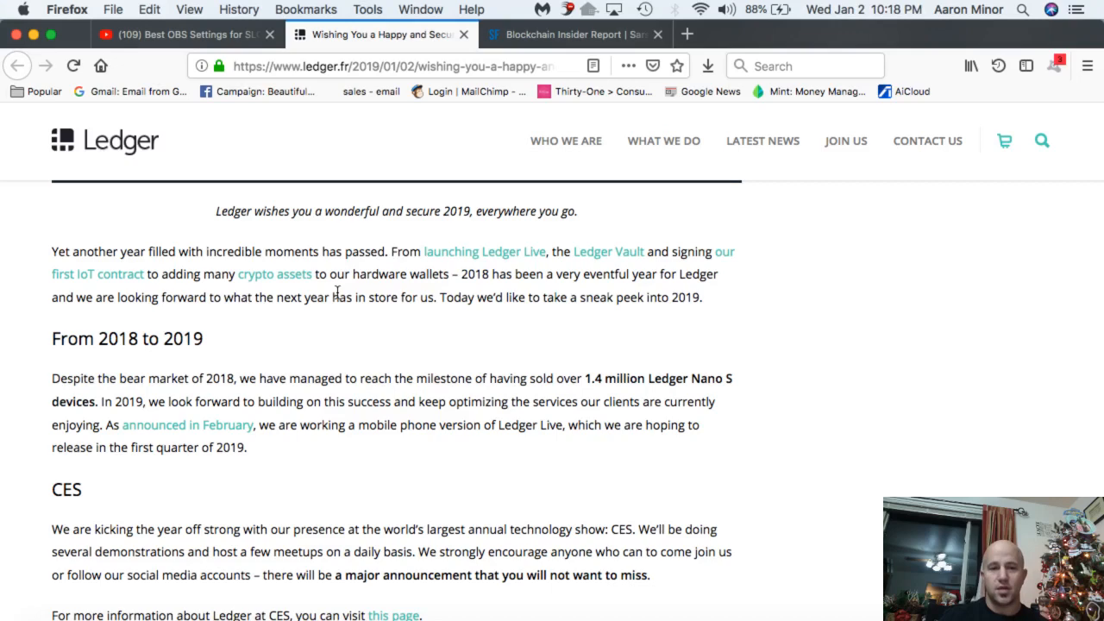
pyautogui.moveTo(242, 327)
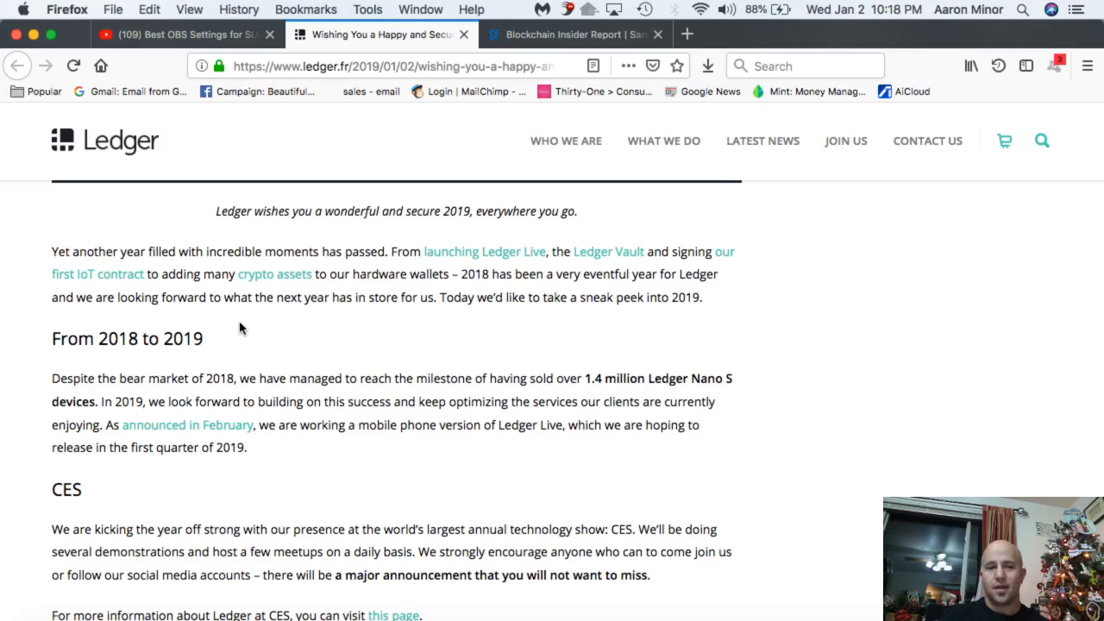
pyautogui.moveTo(177, 392)
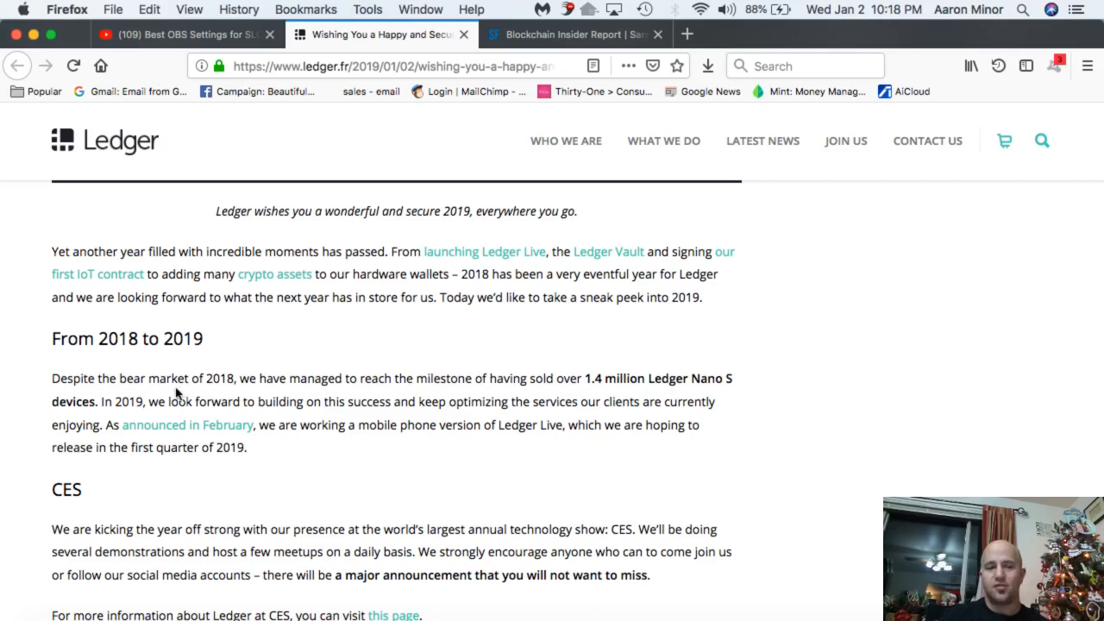
pyautogui.scroll(-3)
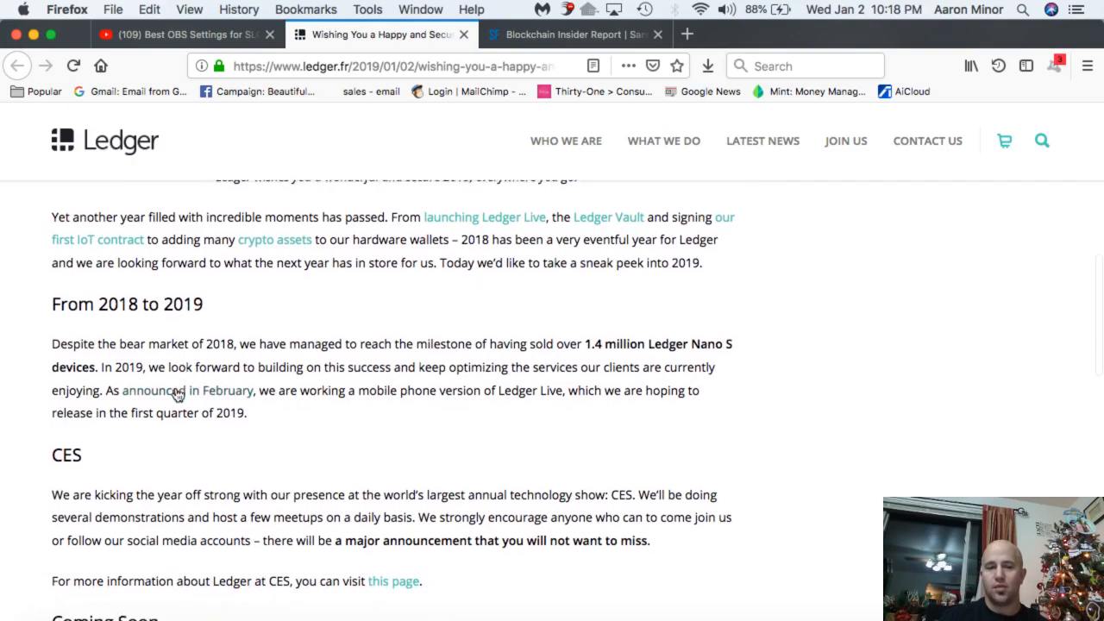
pyautogui.scroll(-3)
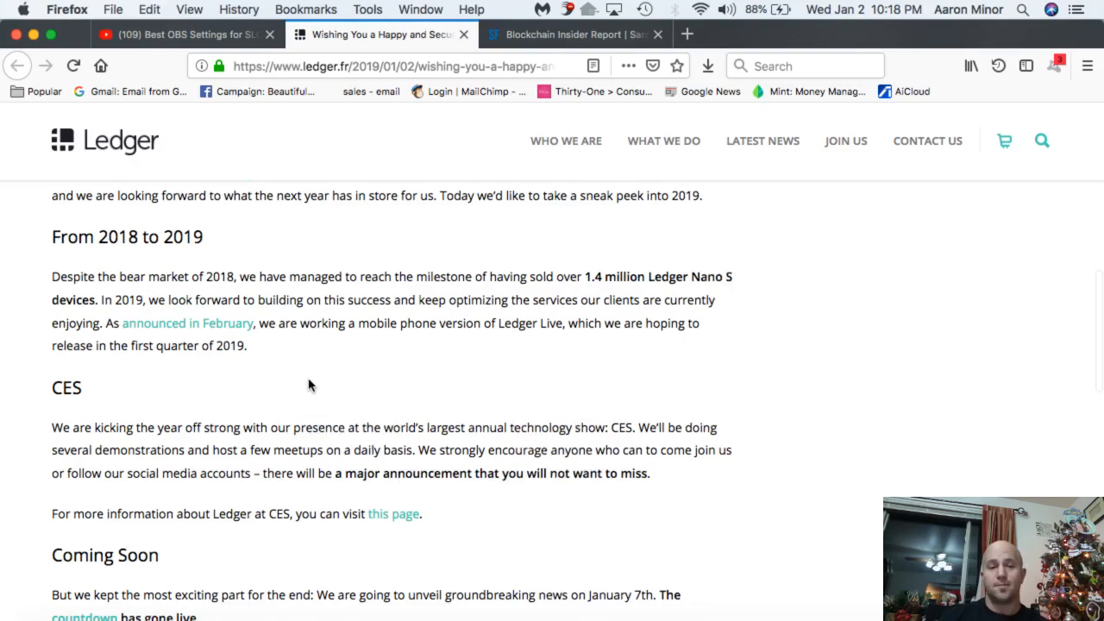
# Scroll down to the Coming Soon section and its '7 Jan 2019' countdown video
pyautogui.scroll(-3)
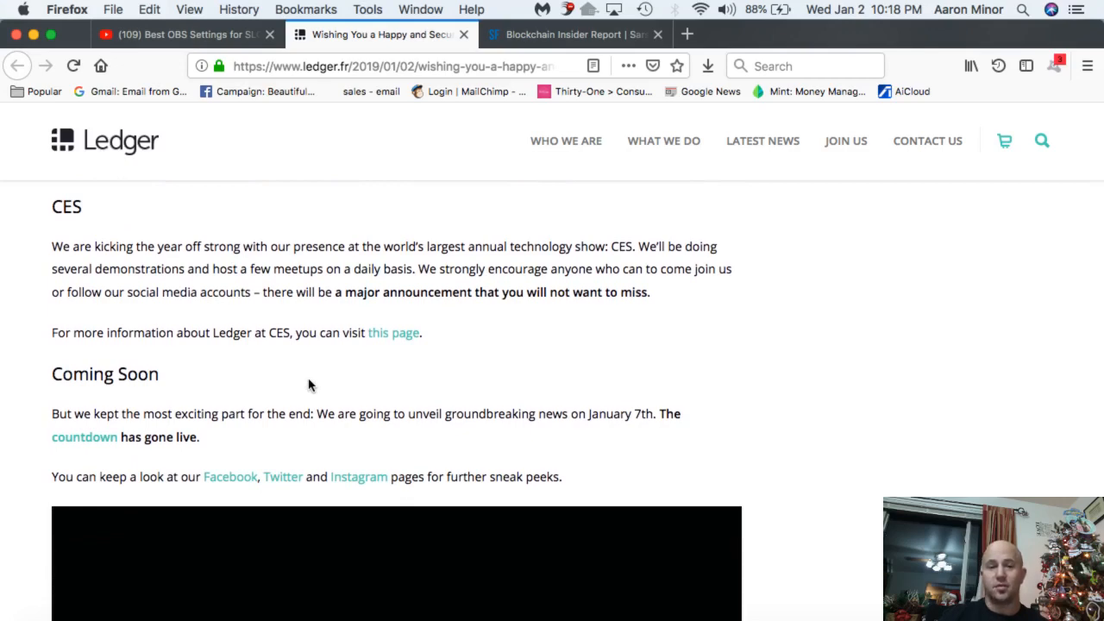
pyautogui.moveTo(363, 291)
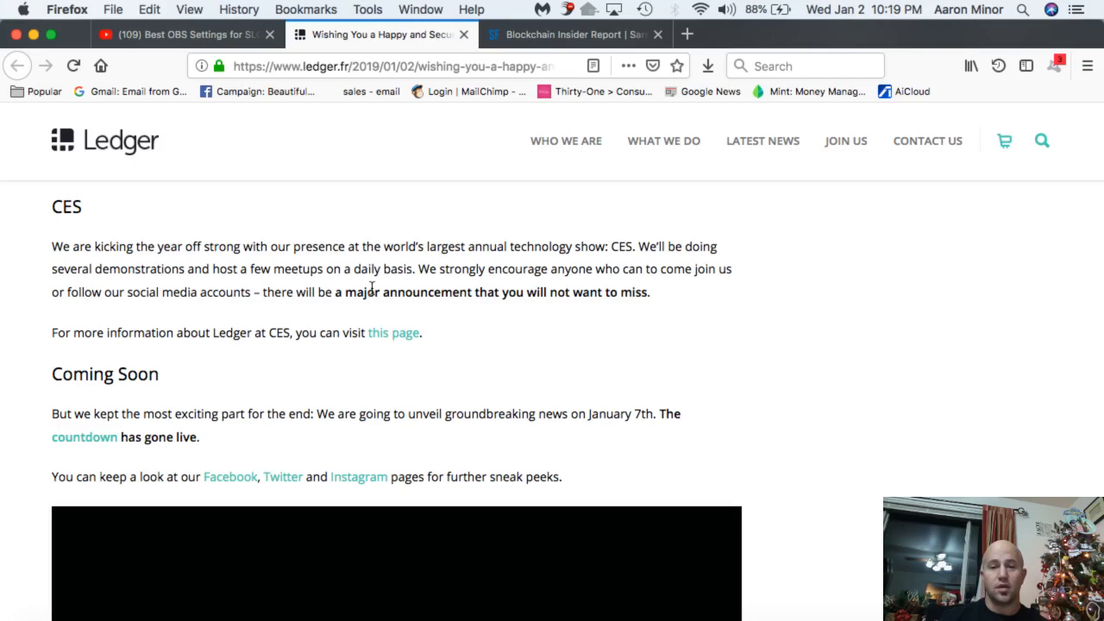
pyautogui.moveTo(255, 324)
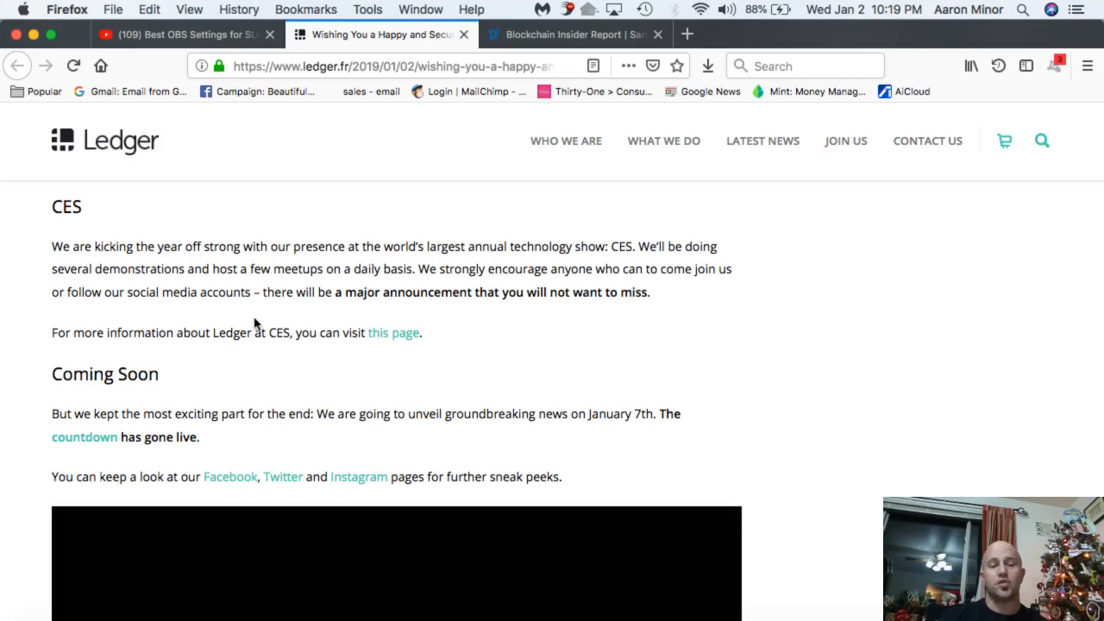
pyautogui.moveTo(388, 319)
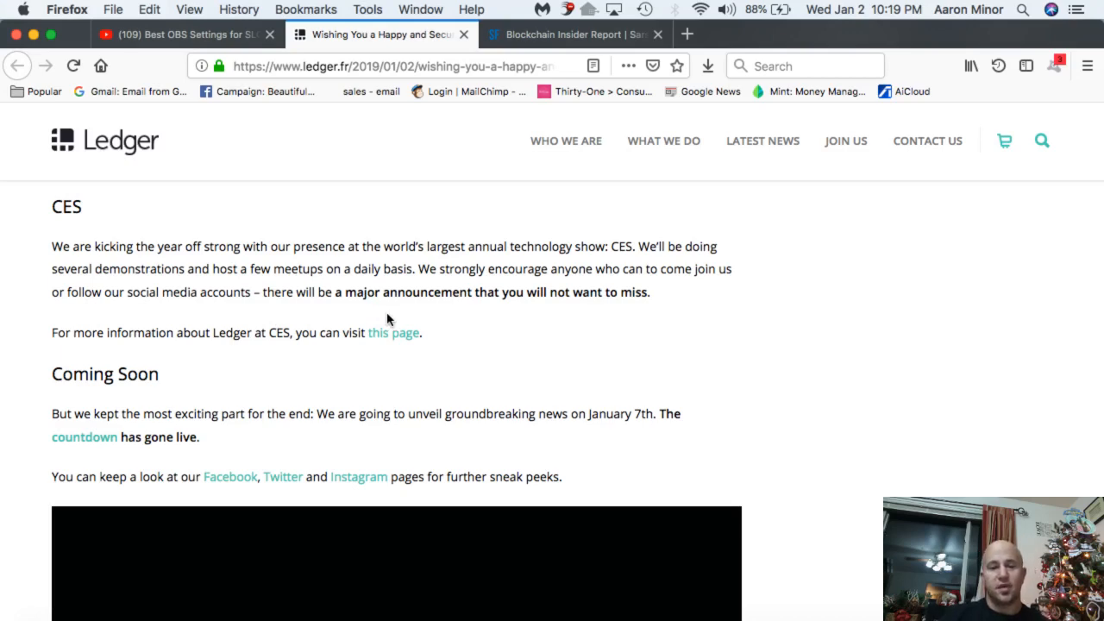
pyautogui.moveTo(380, 339)
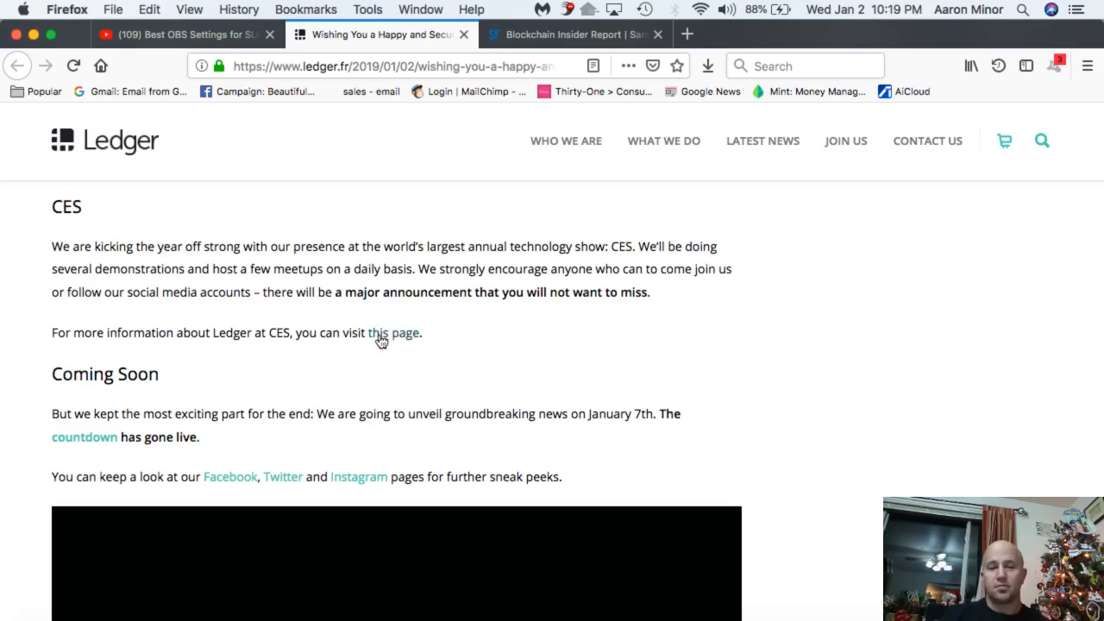
pyautogui.scroll(-3)
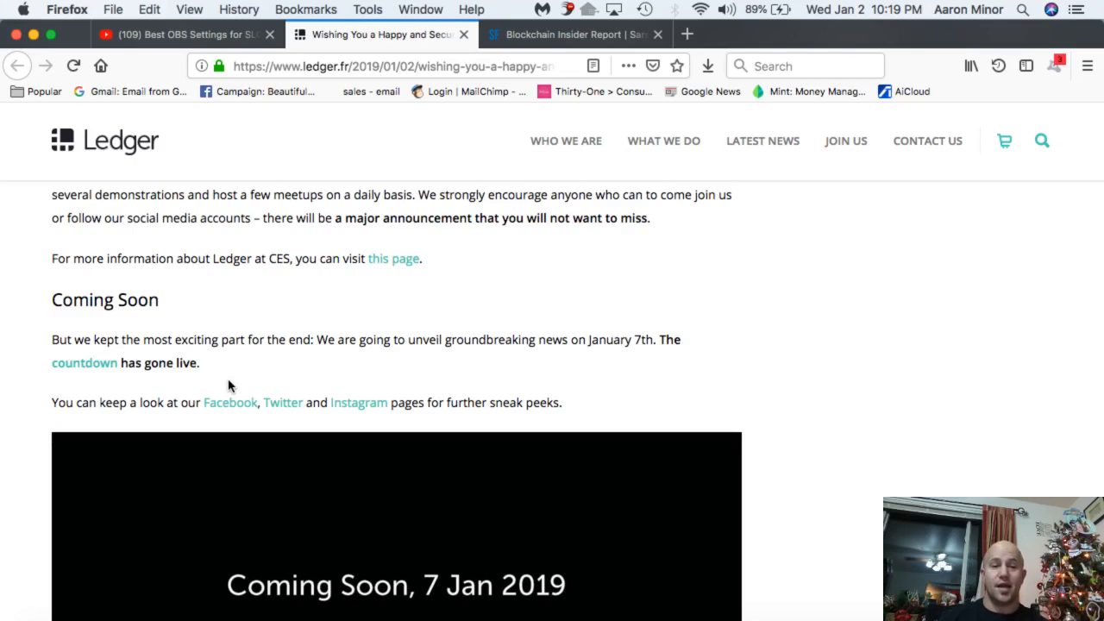
pyautogui.scroll(-3)
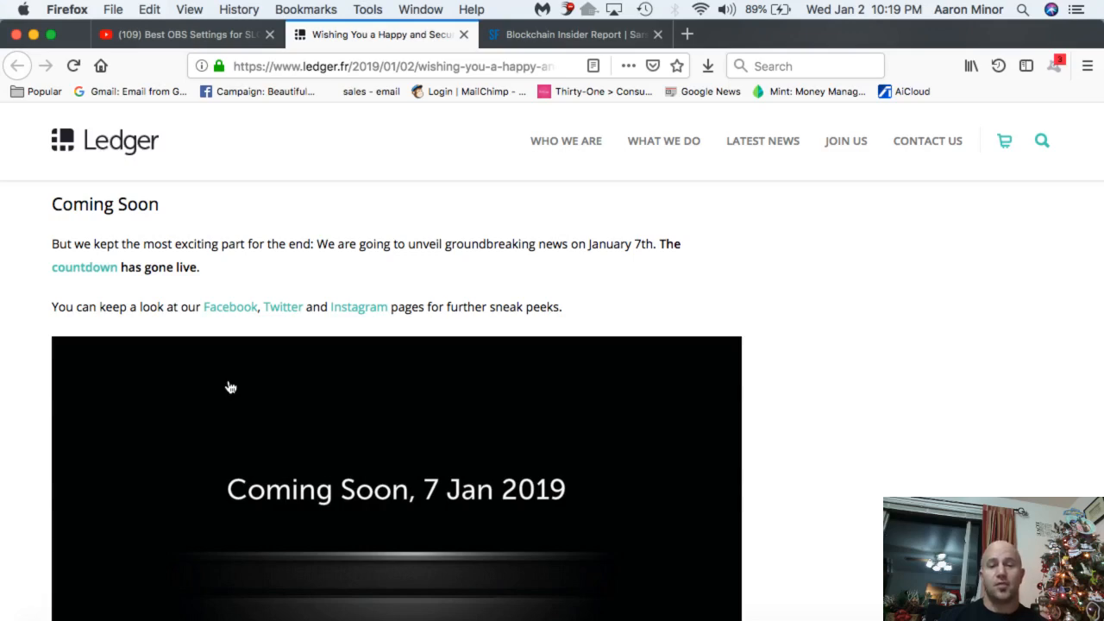
pyautogui.scroll(-3)
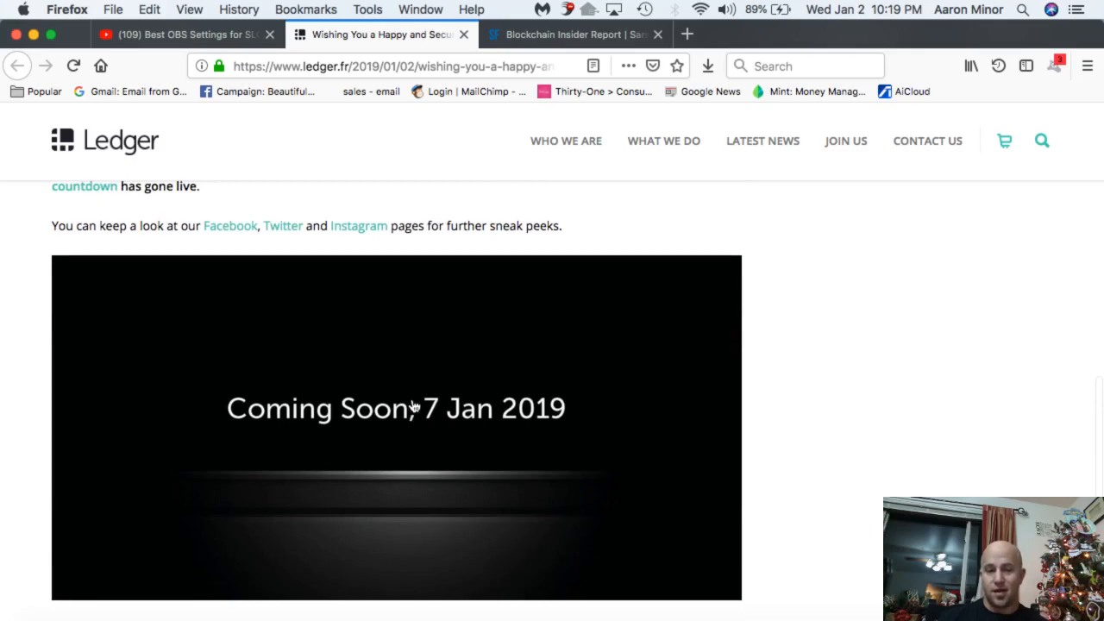
pyautogui.scroll(-3)
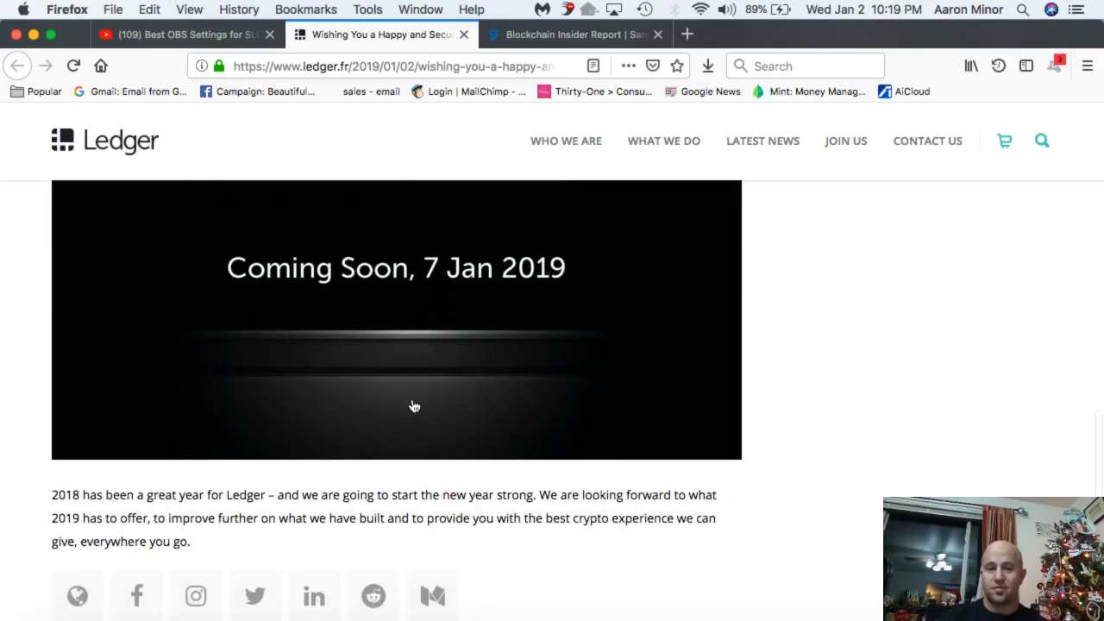
pyautogui.scroll(-3)
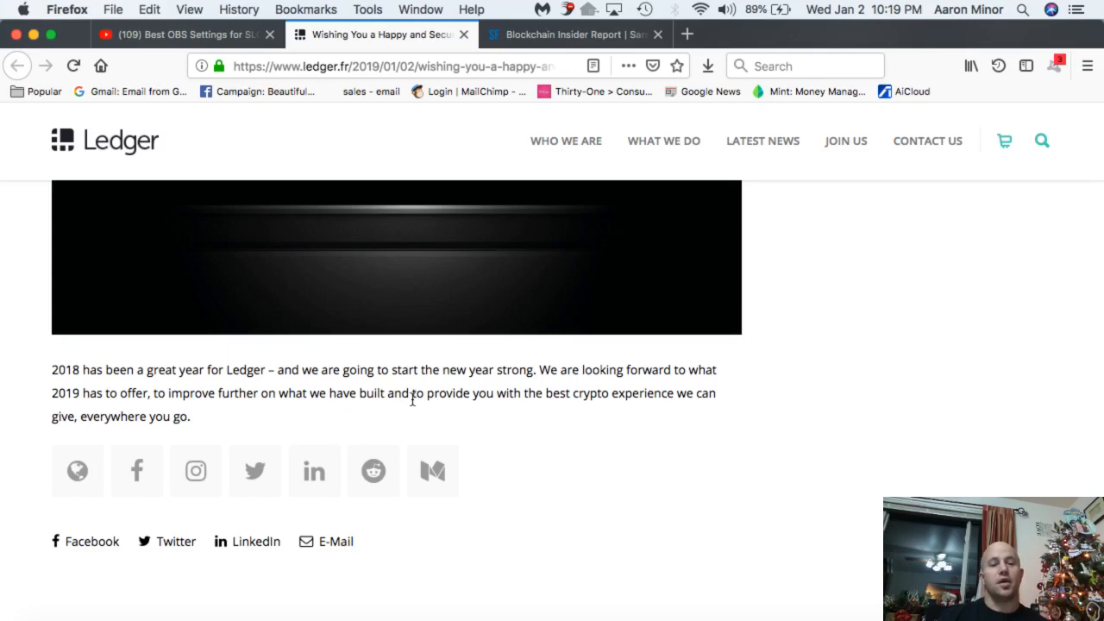
pyautogui.scroll(3)
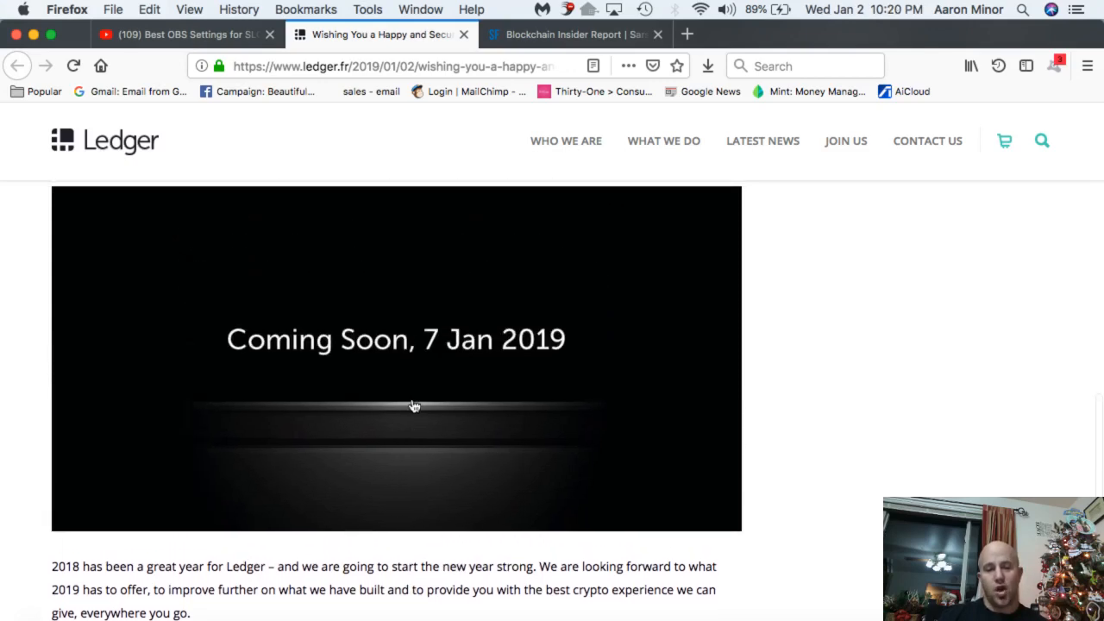
pyautogui.scroll(-3)
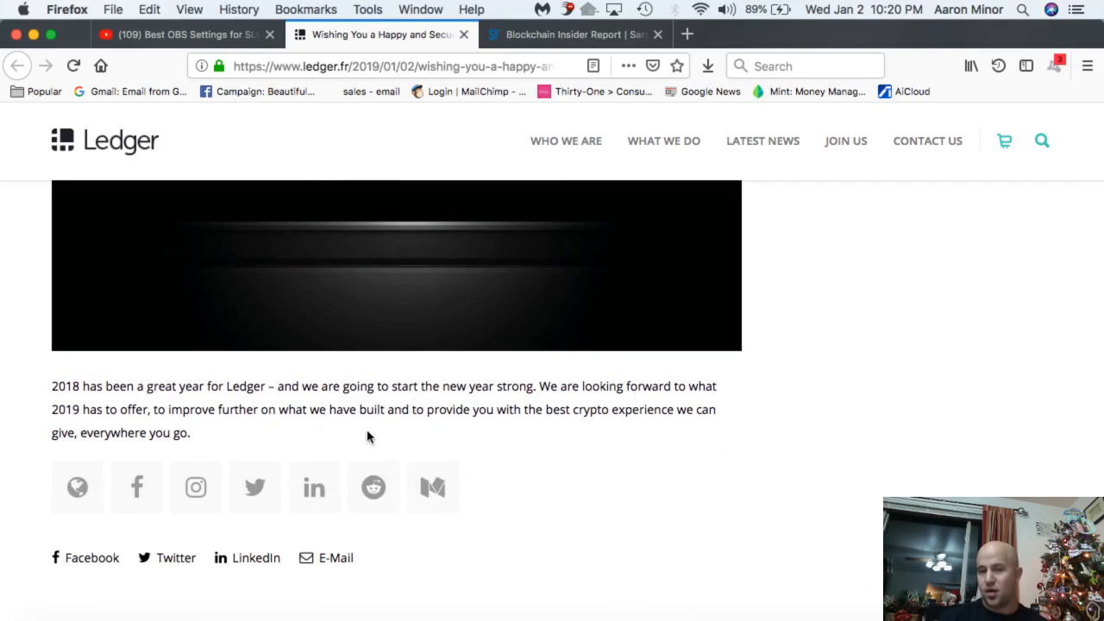
pyautogui.moveTo(576, 436)
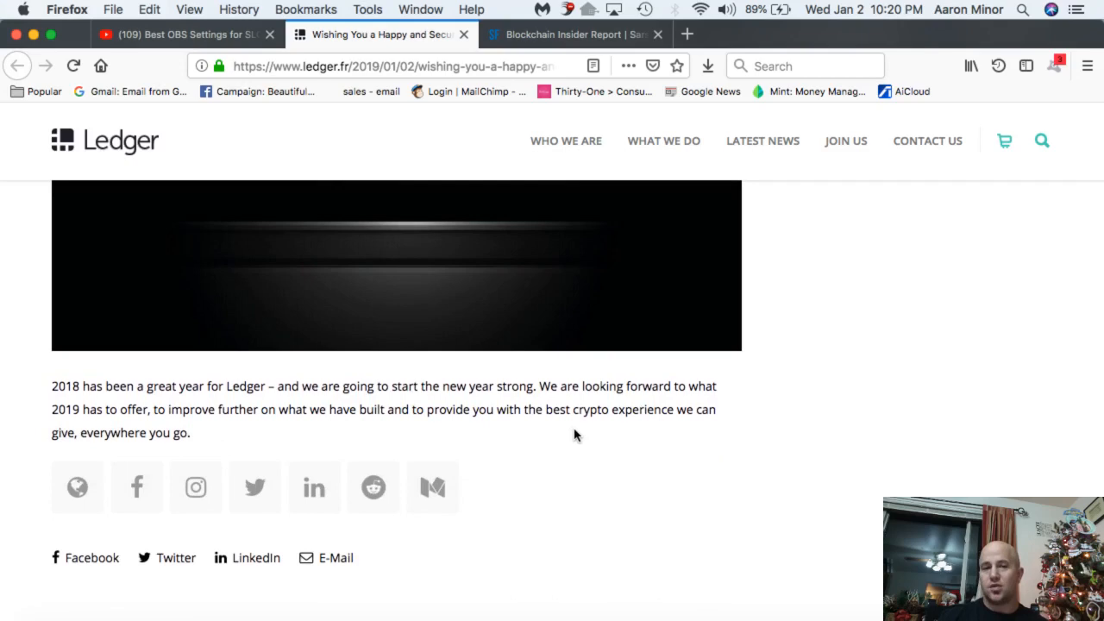
pyautogui.scroll(3)
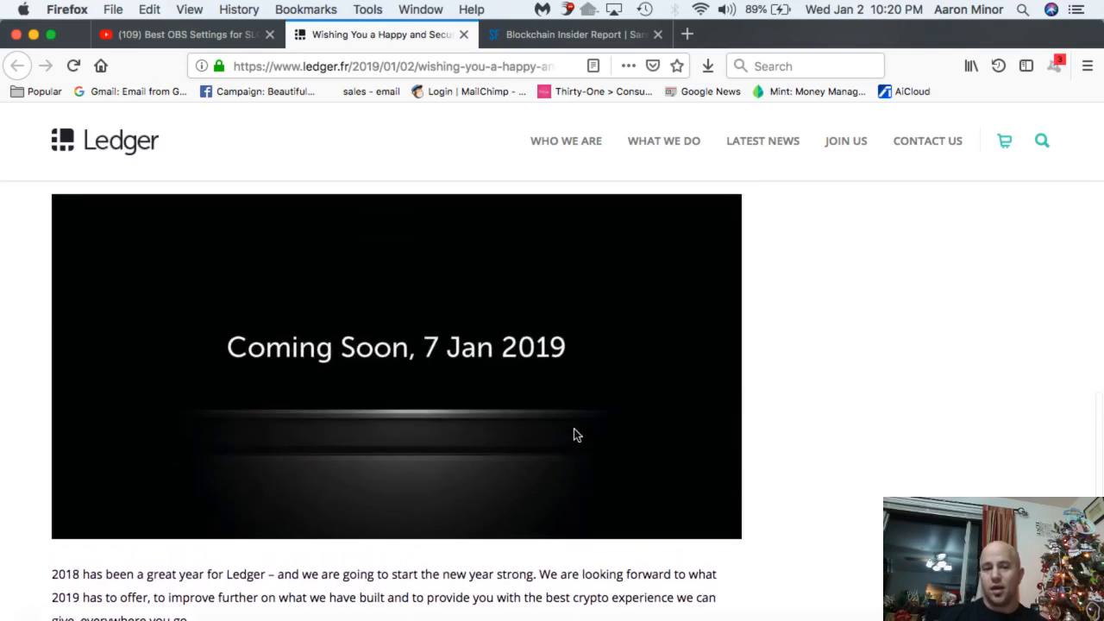
pyautogui.scroll(3)
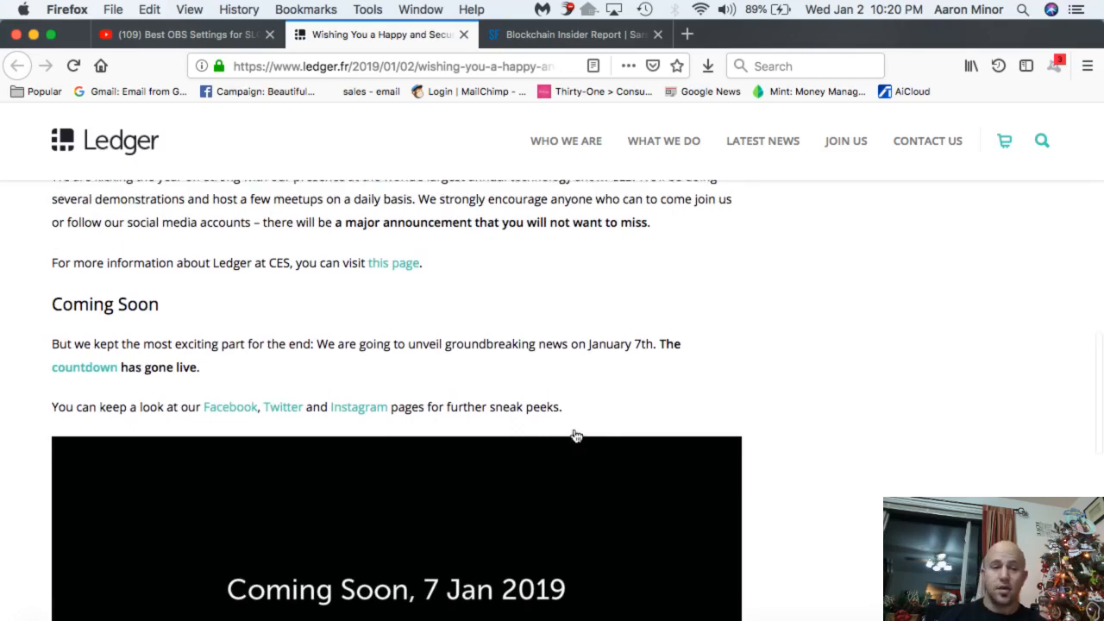
pyautogui.scroll(3)
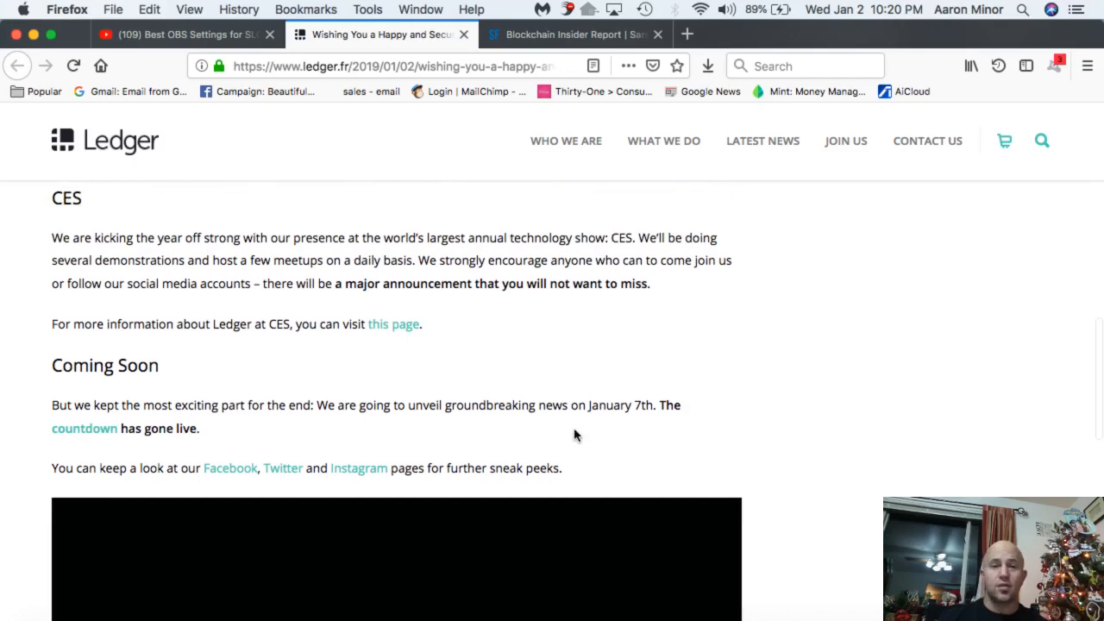
# Nudge the post up and down, then bring OBS Studio's window to the front from the Dock
pyautogui.scroll(3)
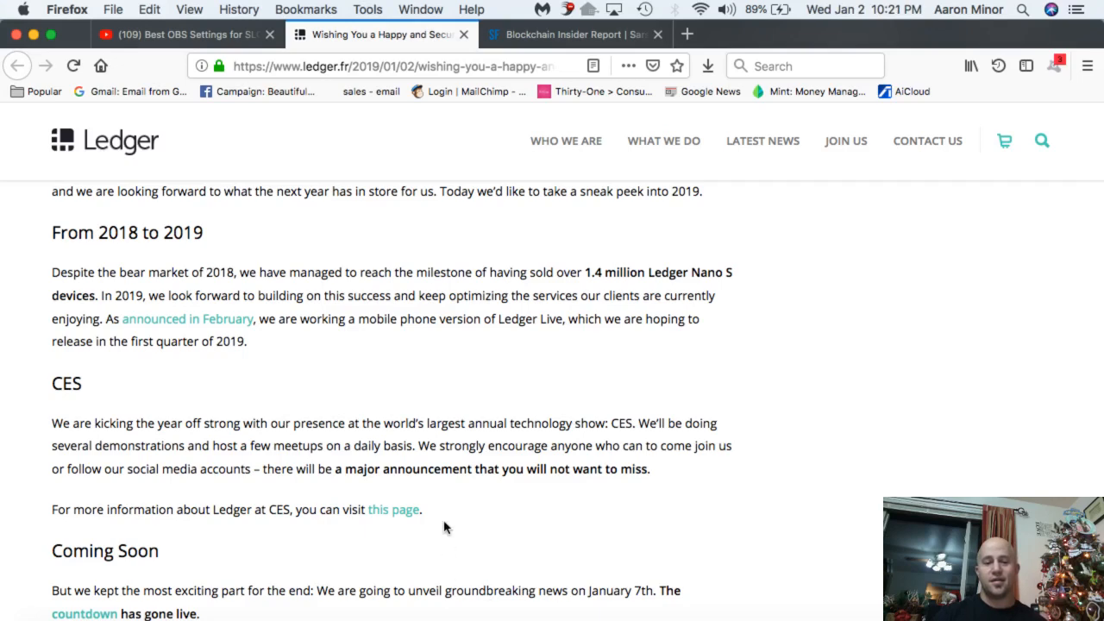
pyautogui.scroll(-3)
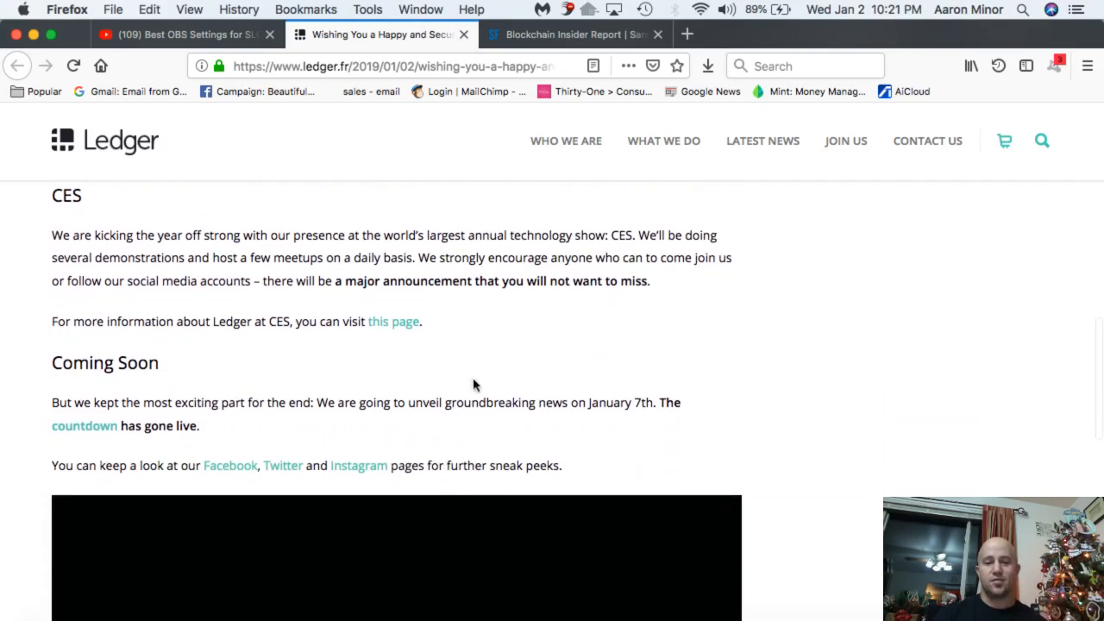
pyautogui.moveTo(703, 383)
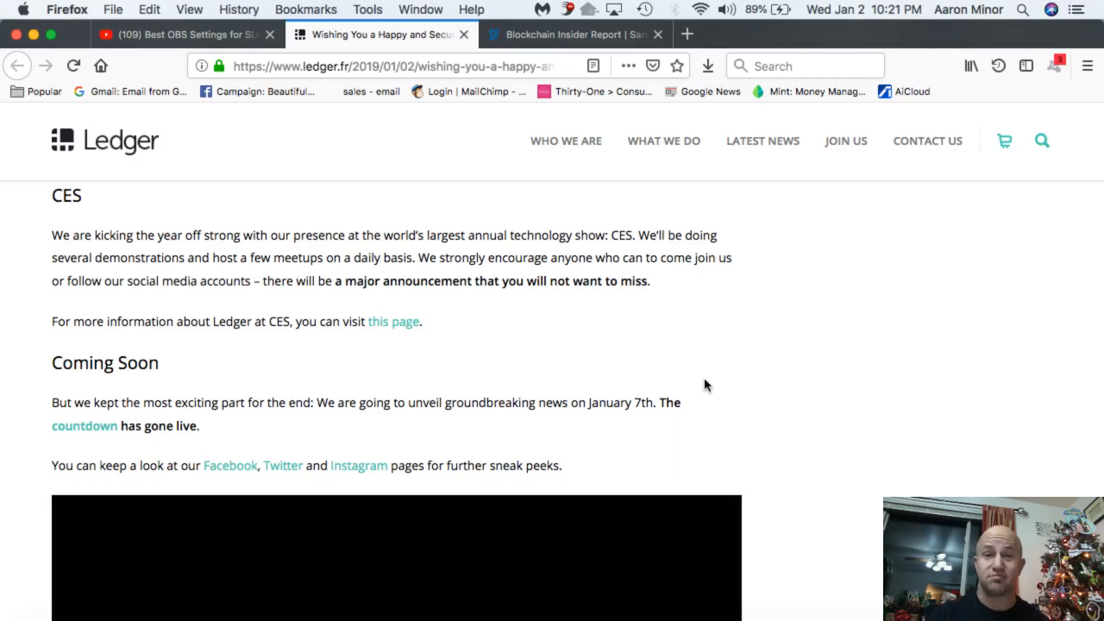
pyautogui.moveTo(794, 419)
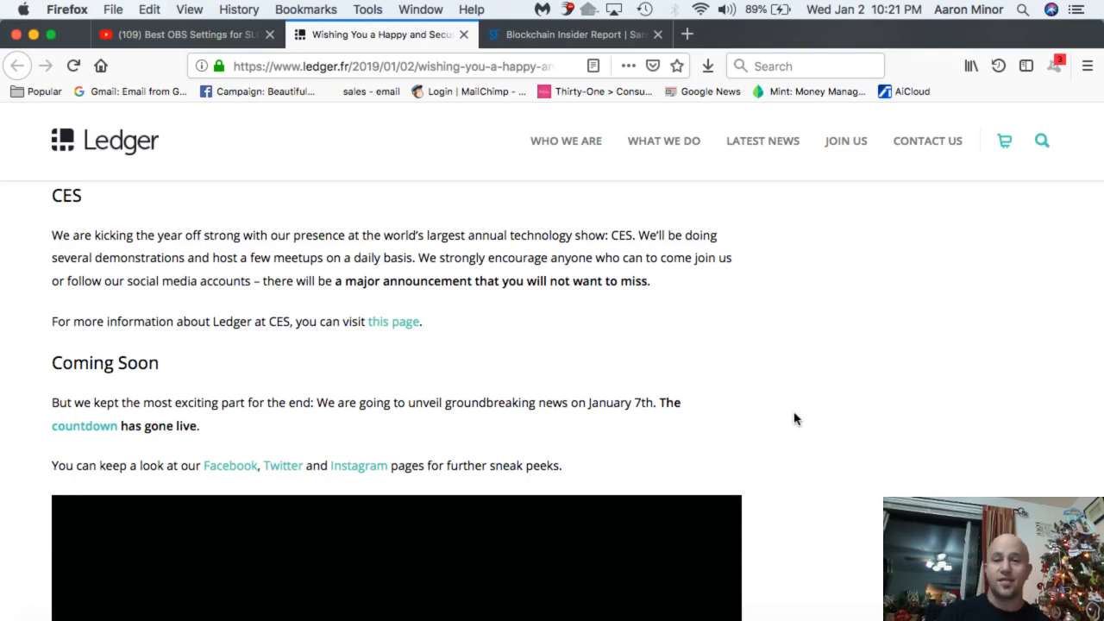
pyautogui.moveTo(811, 449)
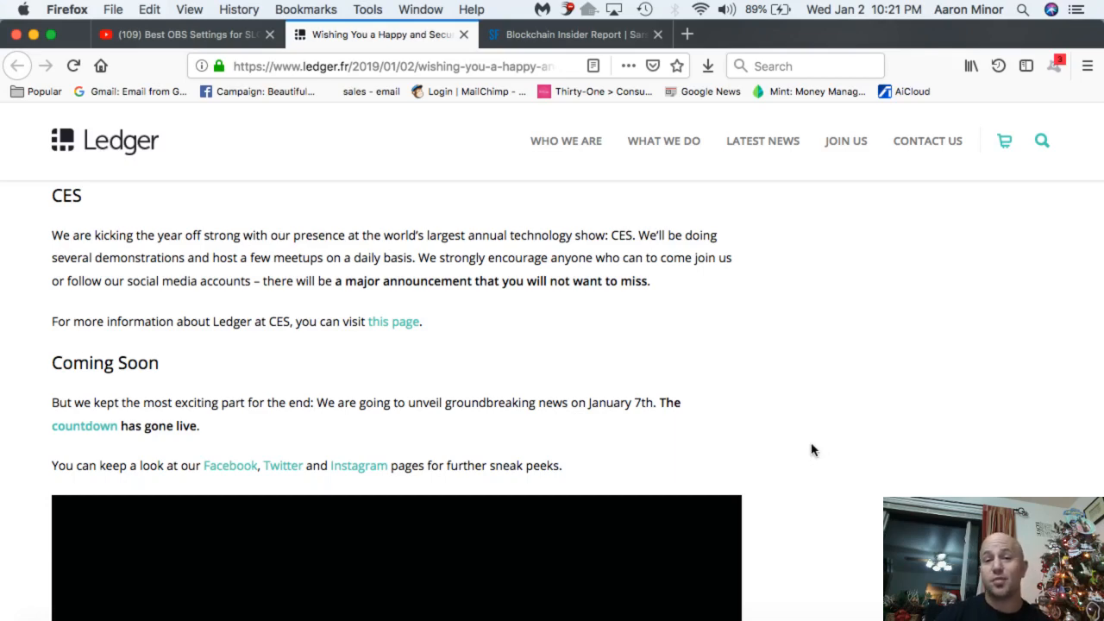
pyautogui.moveTo(789, 461)
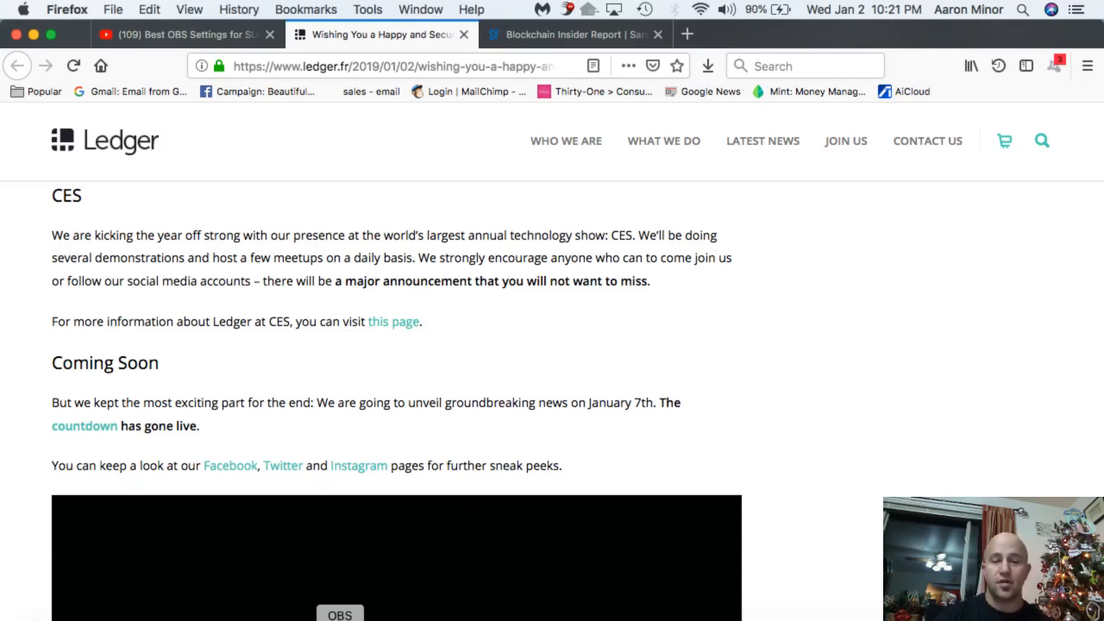
pyautogui.click(338, 613)
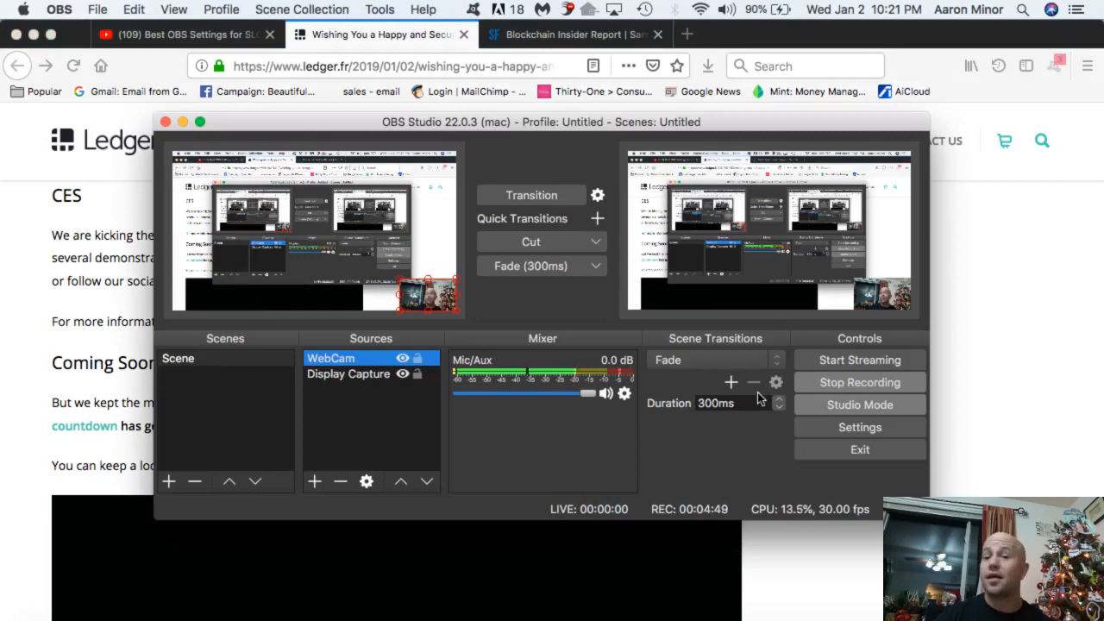